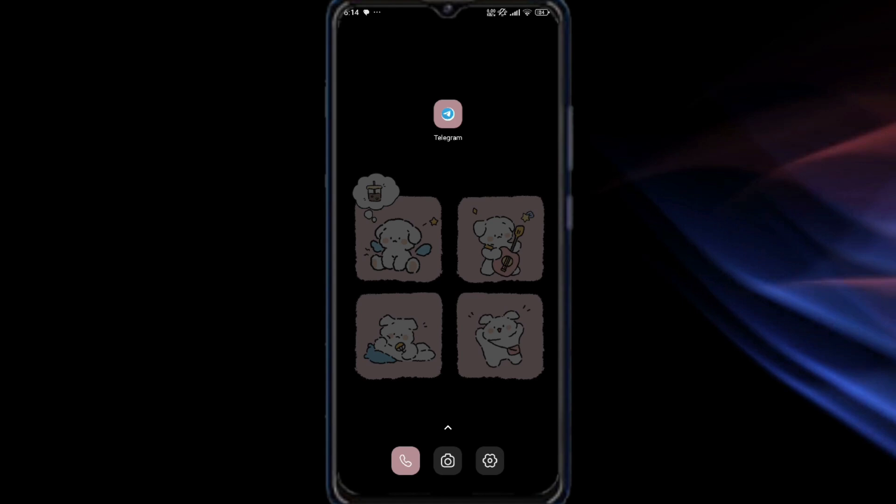
Step: Launch Telegram from the home screen to reach the chat list
{"action": "left_click", "coordinate": [447, 113]}
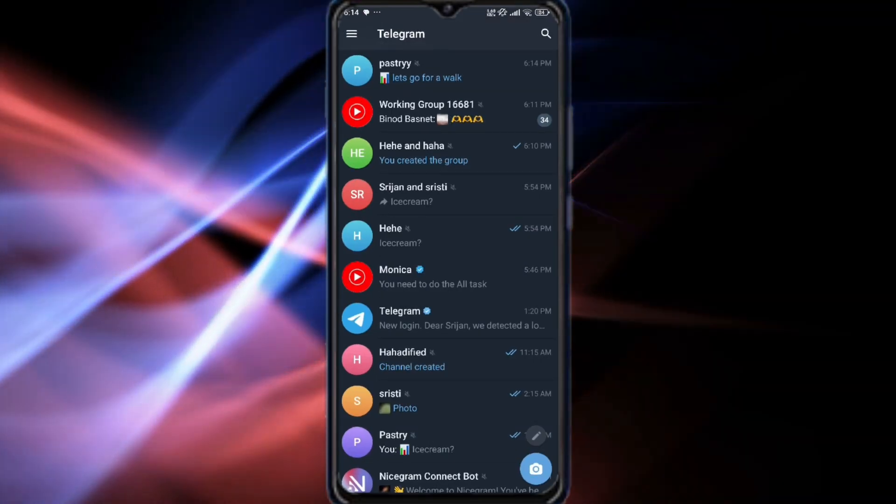
Step: In pastryy, retract the 'i am in' vote on the walk poll and vote 'next time'
{"action": "left_click", "coordinate": [420, 70]}
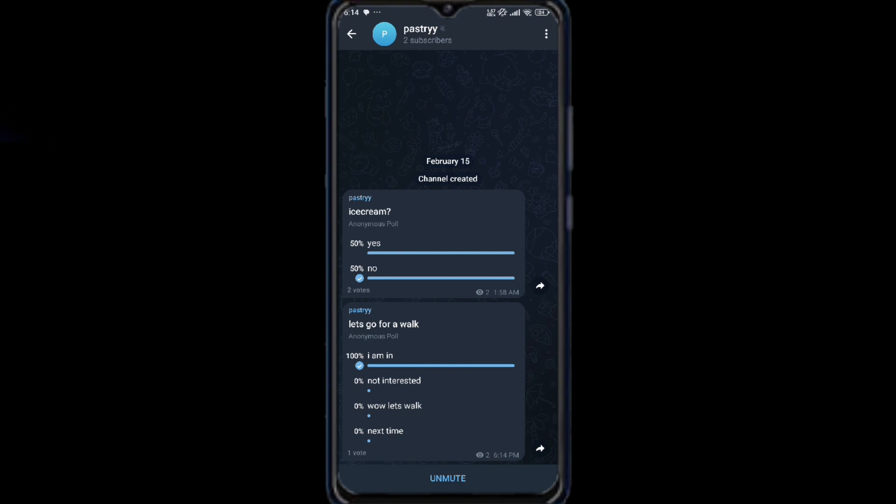
{"action": "left_click", "coordinate": [383, 323]}
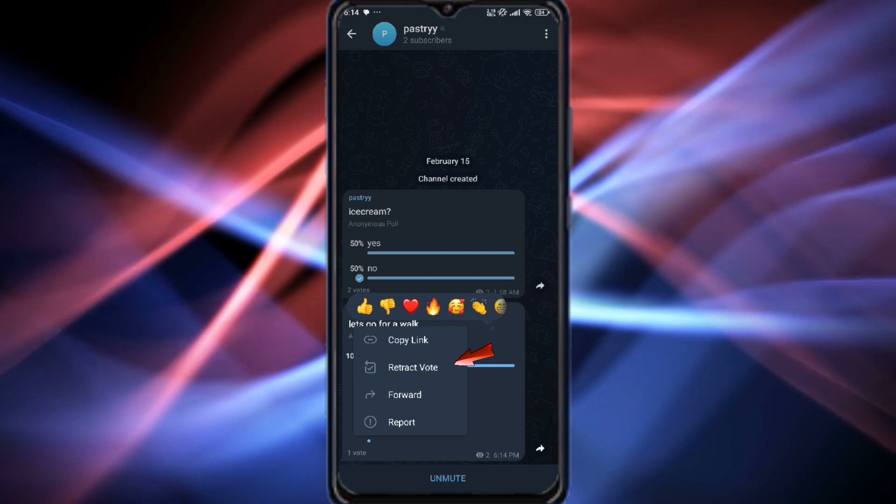
{"action": "left_click", "coordinate": [411, 367]}
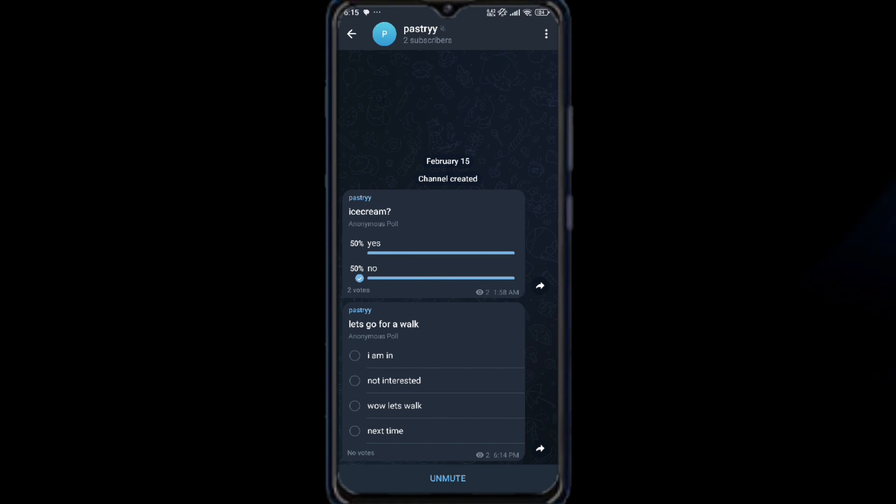
{"action": "left_click", "coordinate": [385, 430]}
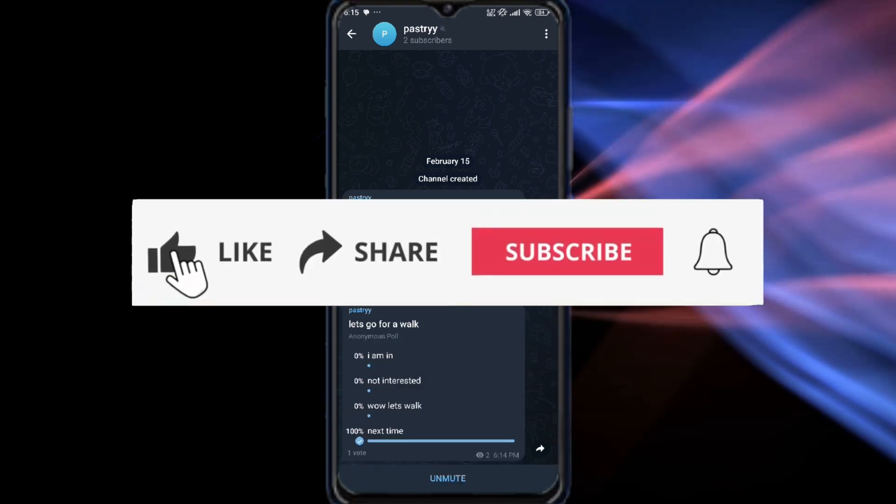
{"action": "left_click", "coordinate": [177, 263]}
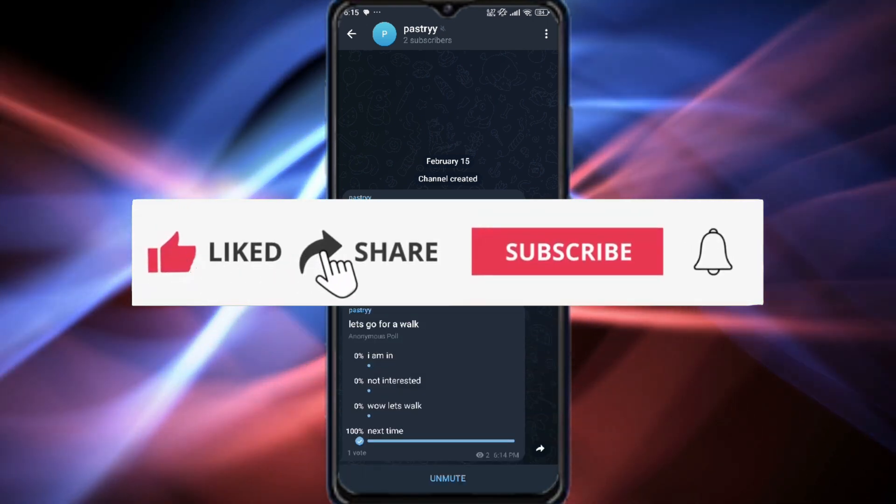
{"action": "left_click", "coordinate": [565, 251]}
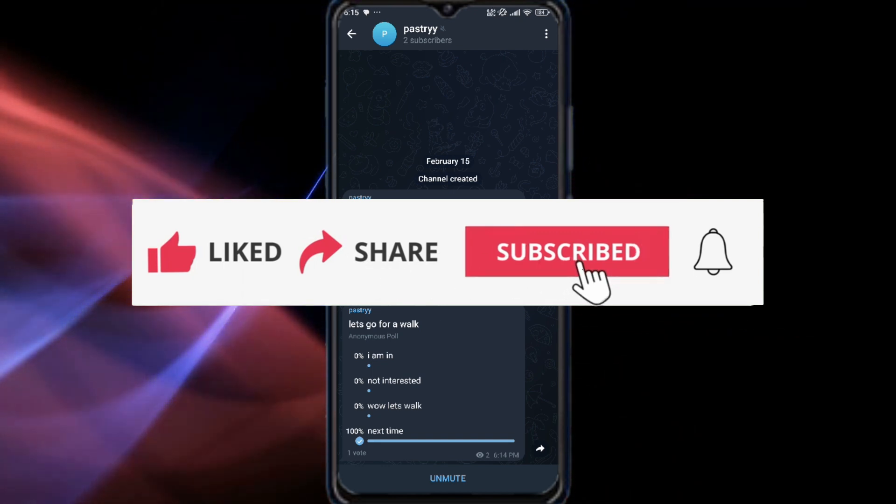